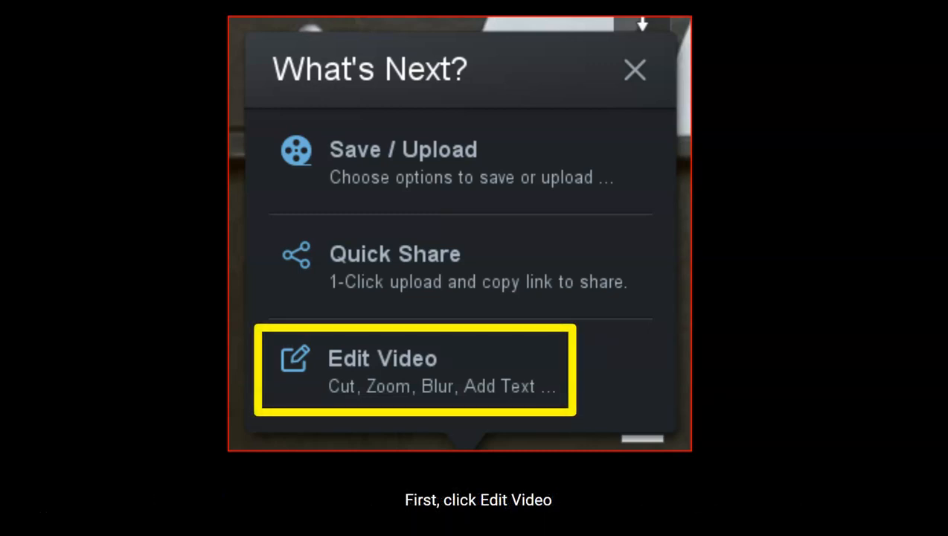
# Step: Open the finished recording in the video editor from the What's Next dialog
pyautogui.click(413, 369)
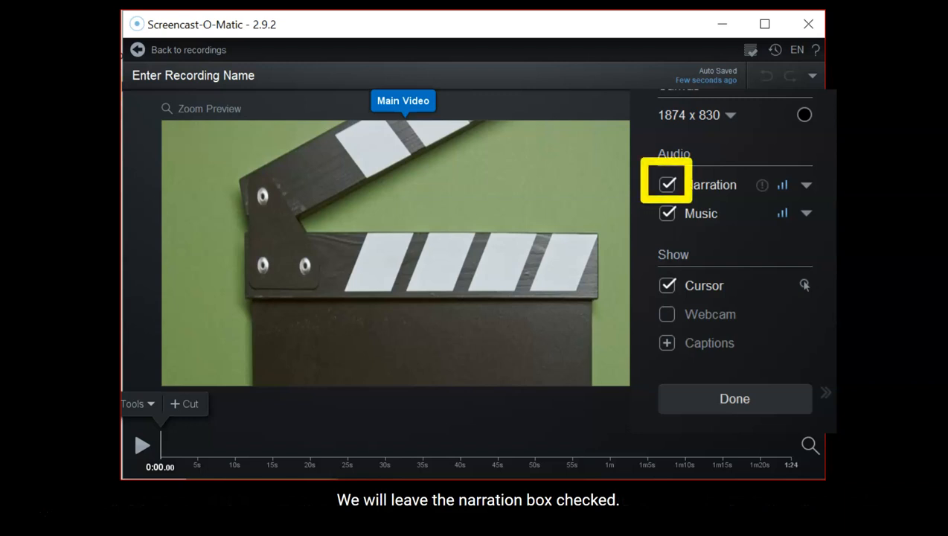
# Step: Toggle the Narration checkbox in the Audio section
pyautogui.click(782, 184)
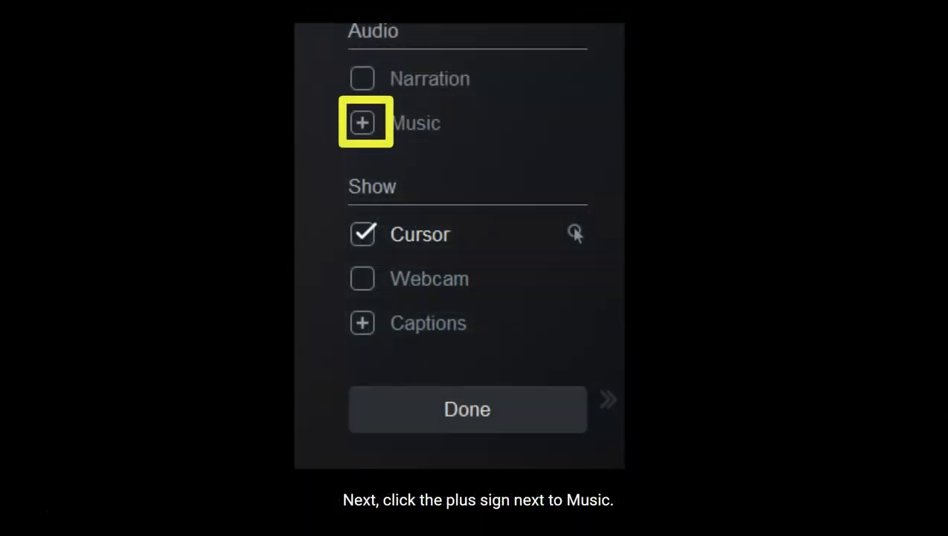
# Step: Add a background music track from the music library by browsing a genre
pyautogui.click(363, 122)
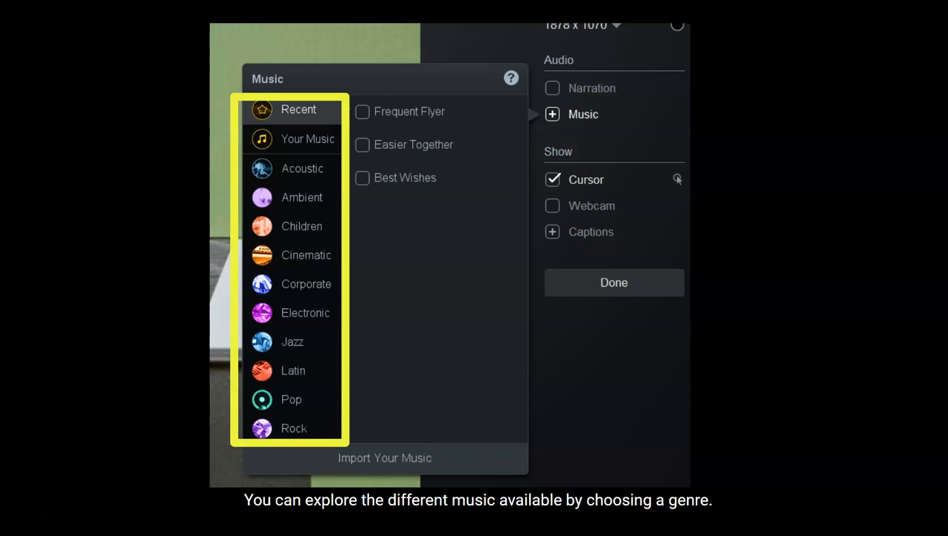
pyautogui.click(361, 145)
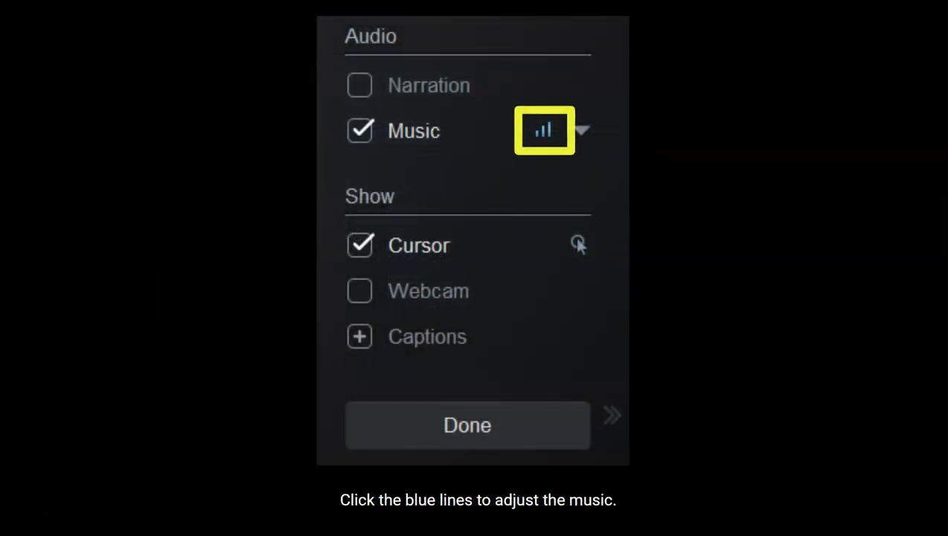
# Step: Adjust the background music level, then finish editing with Done
pyautogui.click(543, 131)
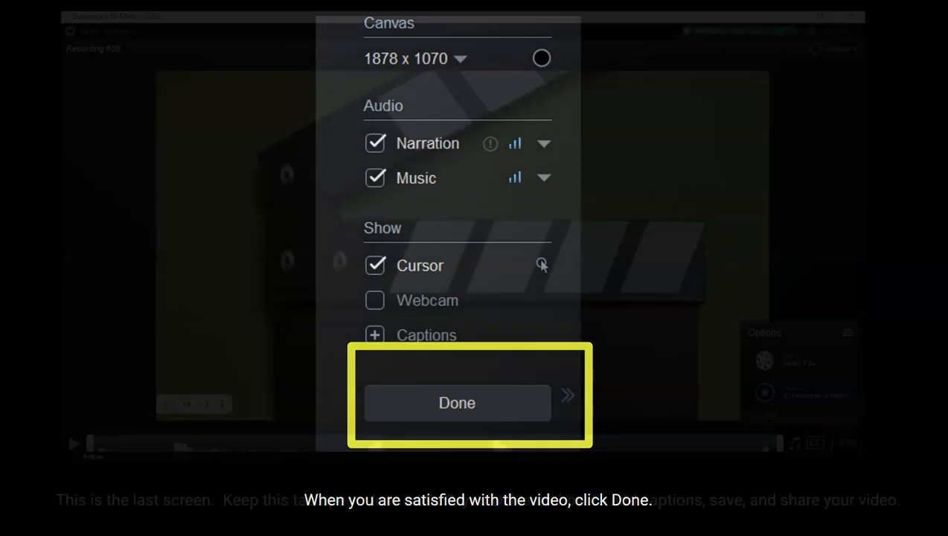
pyautogui.click(456, 402)
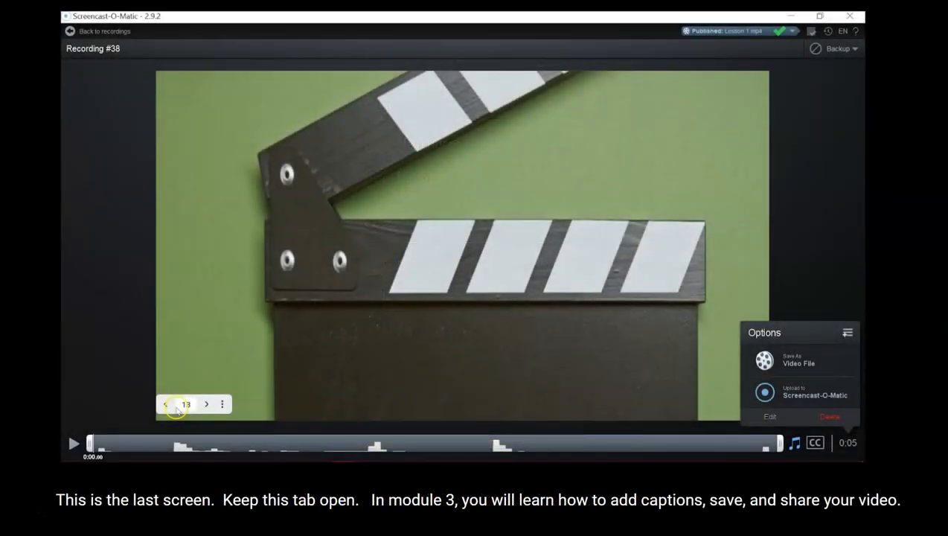